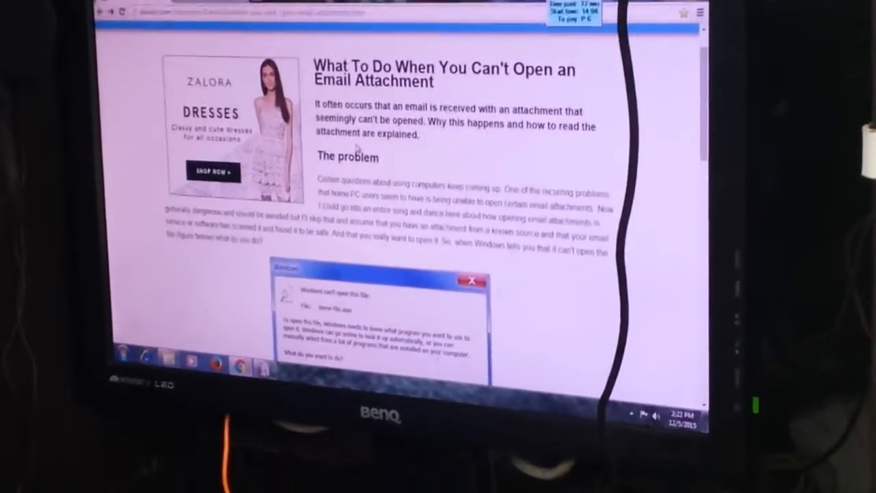
pyautogui.scroll(-3)
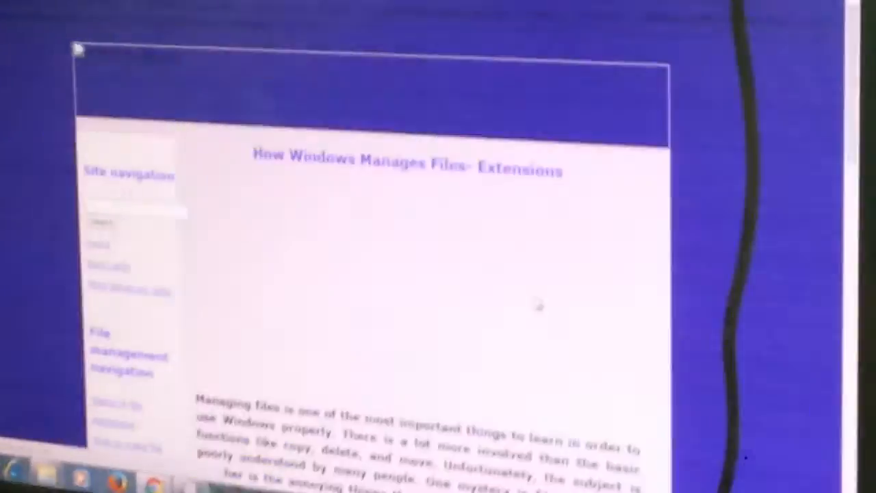
pyautogui.scroll(-3)
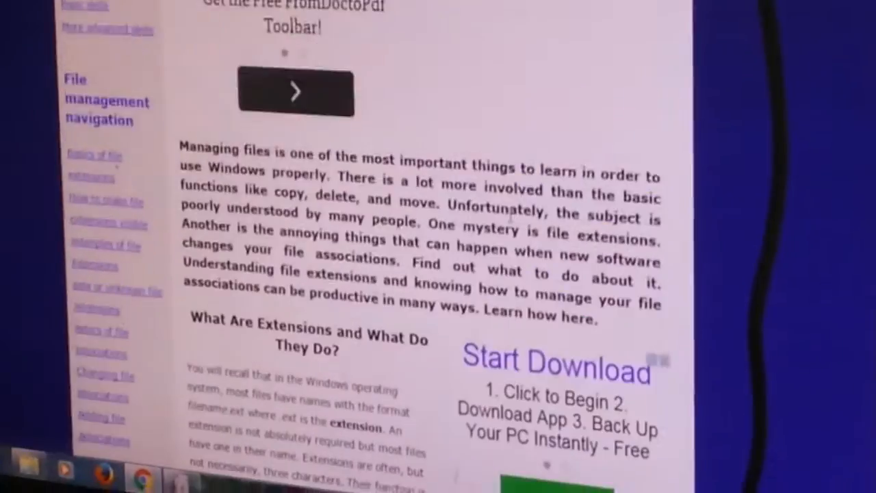
pyautogui.scroll(3)
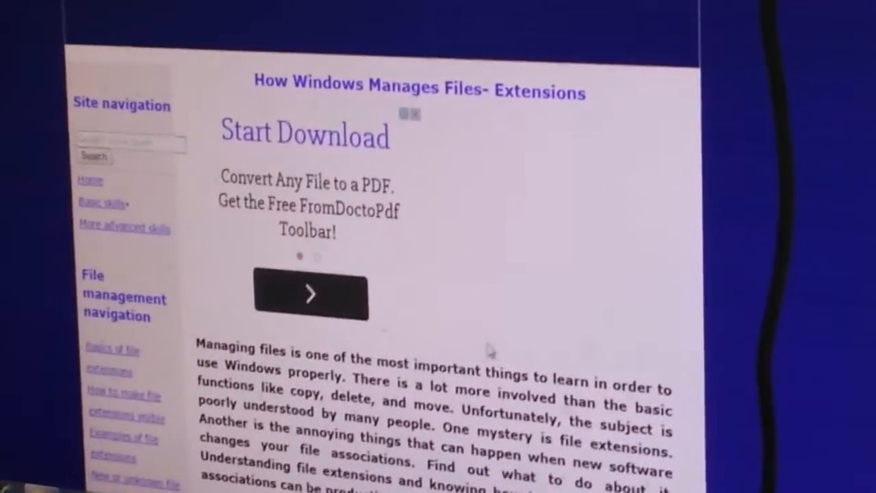
pyautogui.scroll(-3)
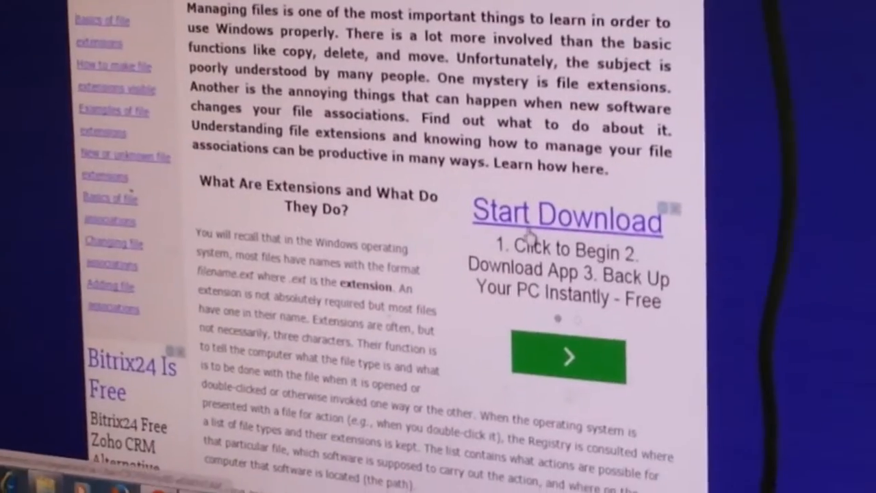
pyautogui.scroll(3)
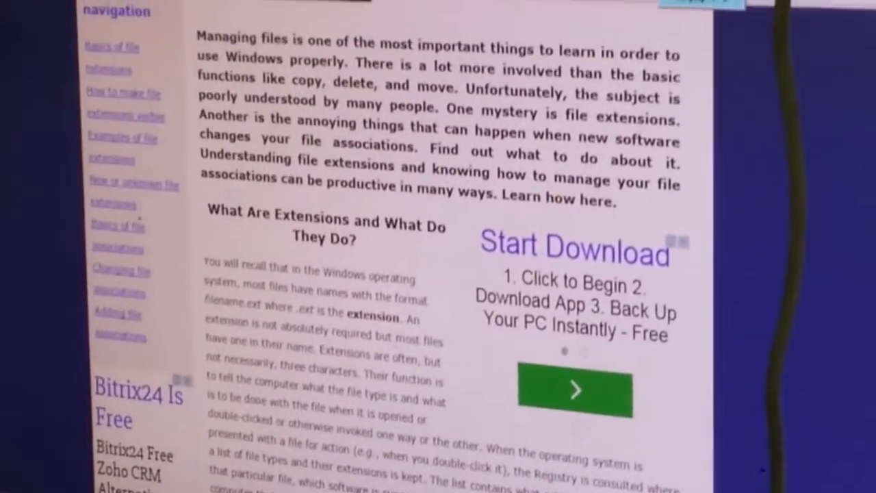